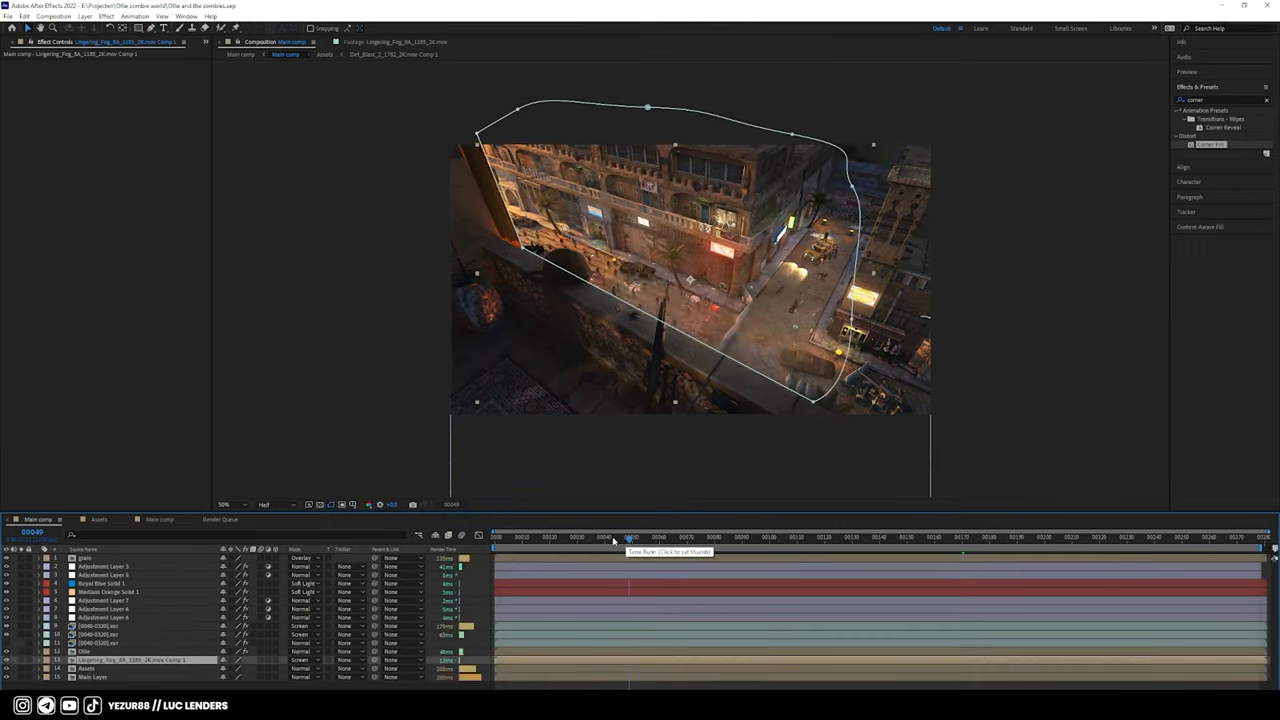
- Select the Lingering_Fog precomp layer and open it in its own Composition tab
{"action": "left_click", "coordinate": [1065, 537]}
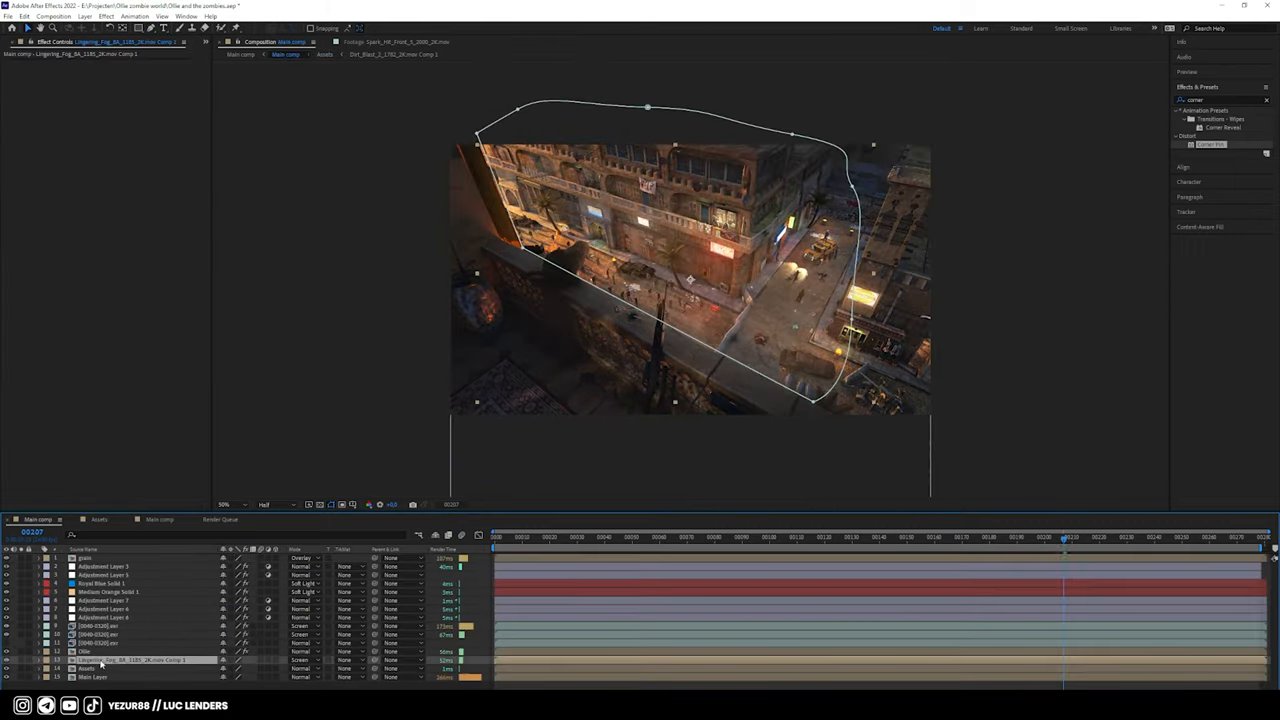
{"action": "double_click", "coordinate": [130, 660]}
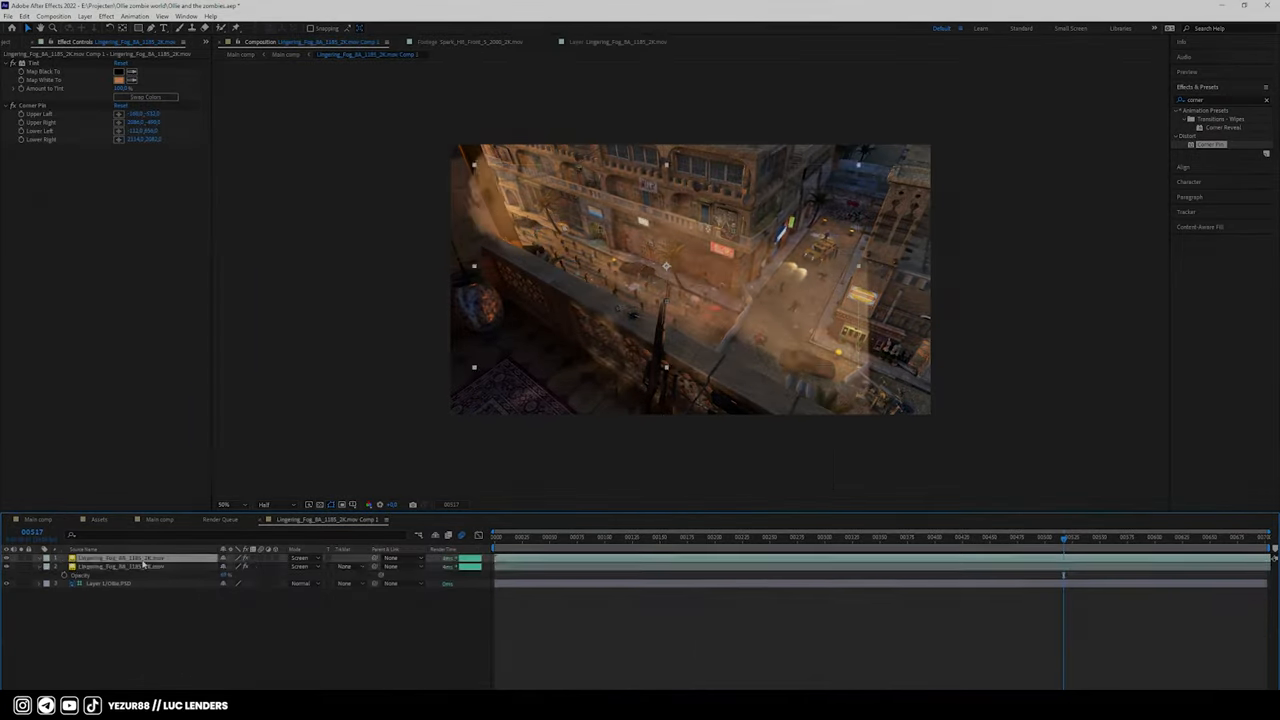